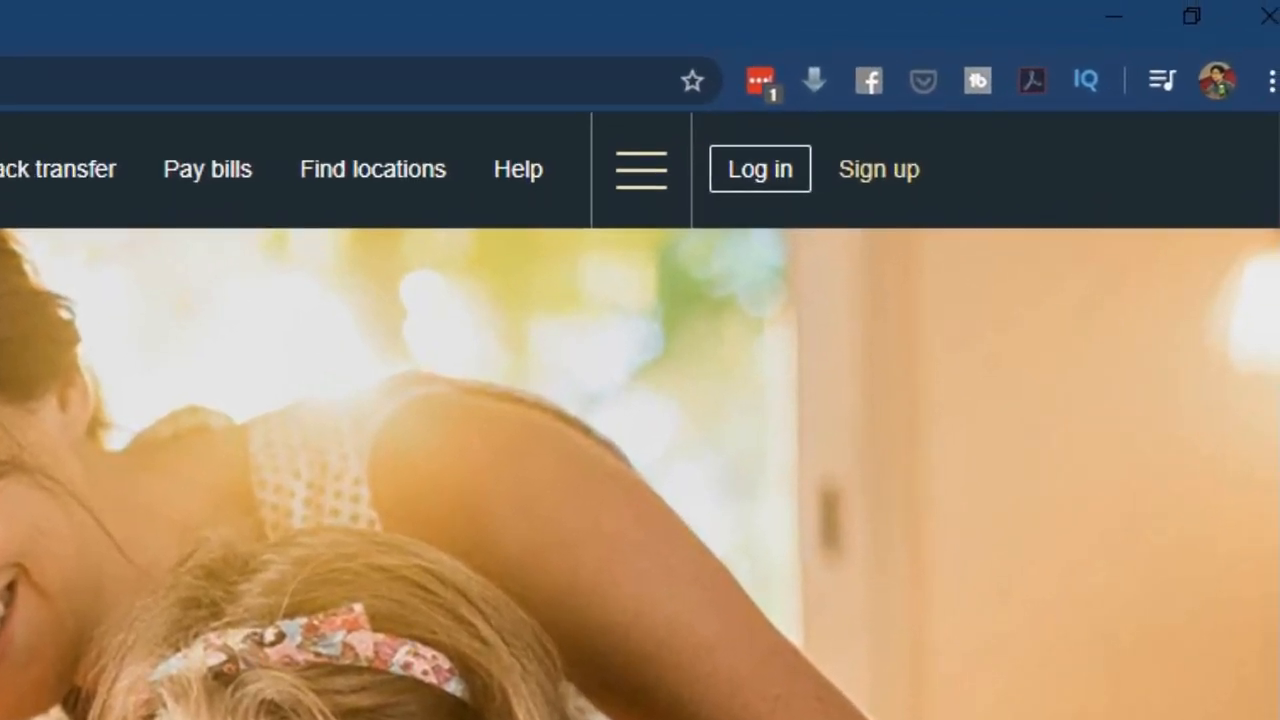
- Sign in to the Western Union account to start sending 50 USD to the Philippines
{"action": "left_click", "coordinate": [760, 168]}
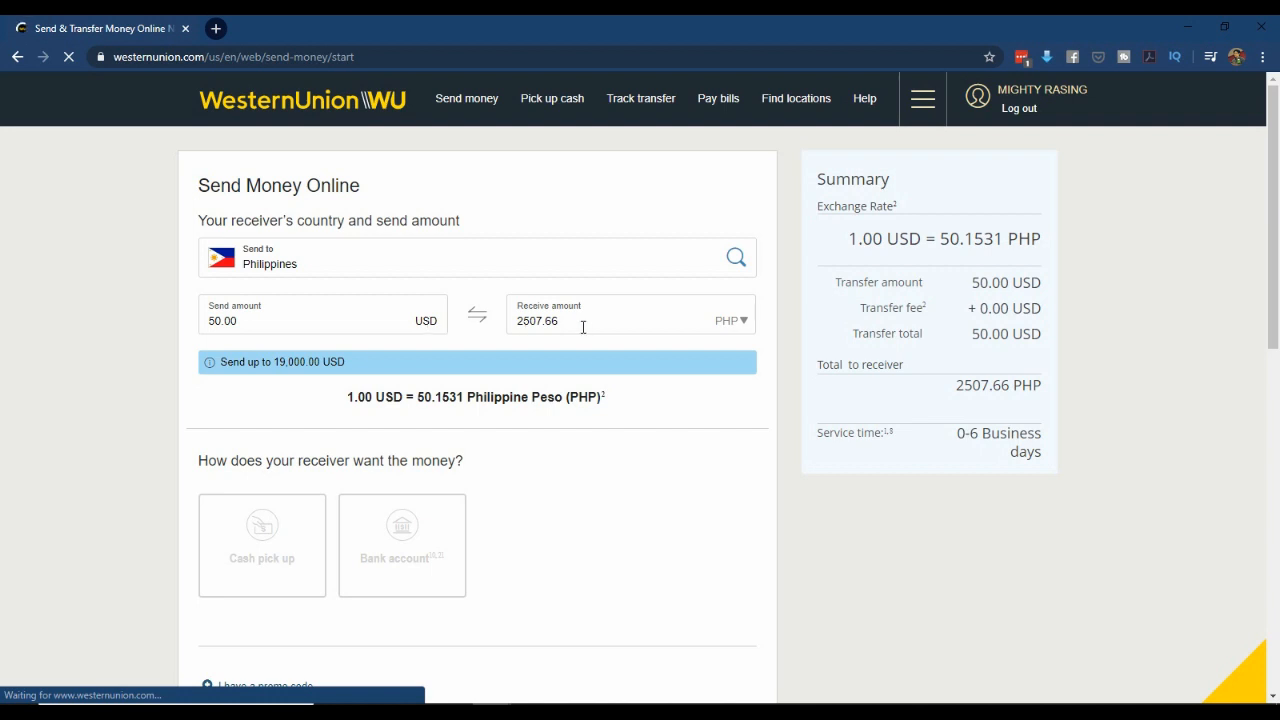
- Choose Bank account as the receiving method and Pay online as the payment option
{"action": "scroll", "scroll_direction": "down", "scroll_amount": 3}
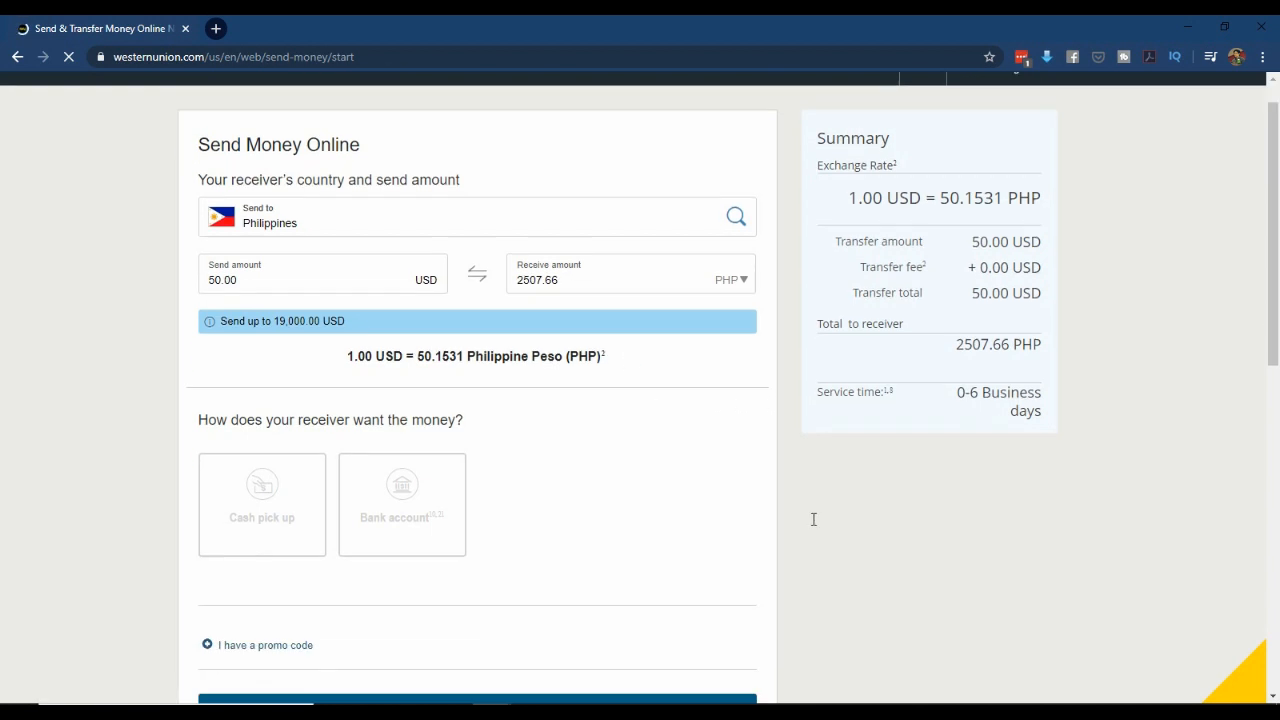
{"action": "scroll", "scroll_direction": "down", "scroll_amount": 3}
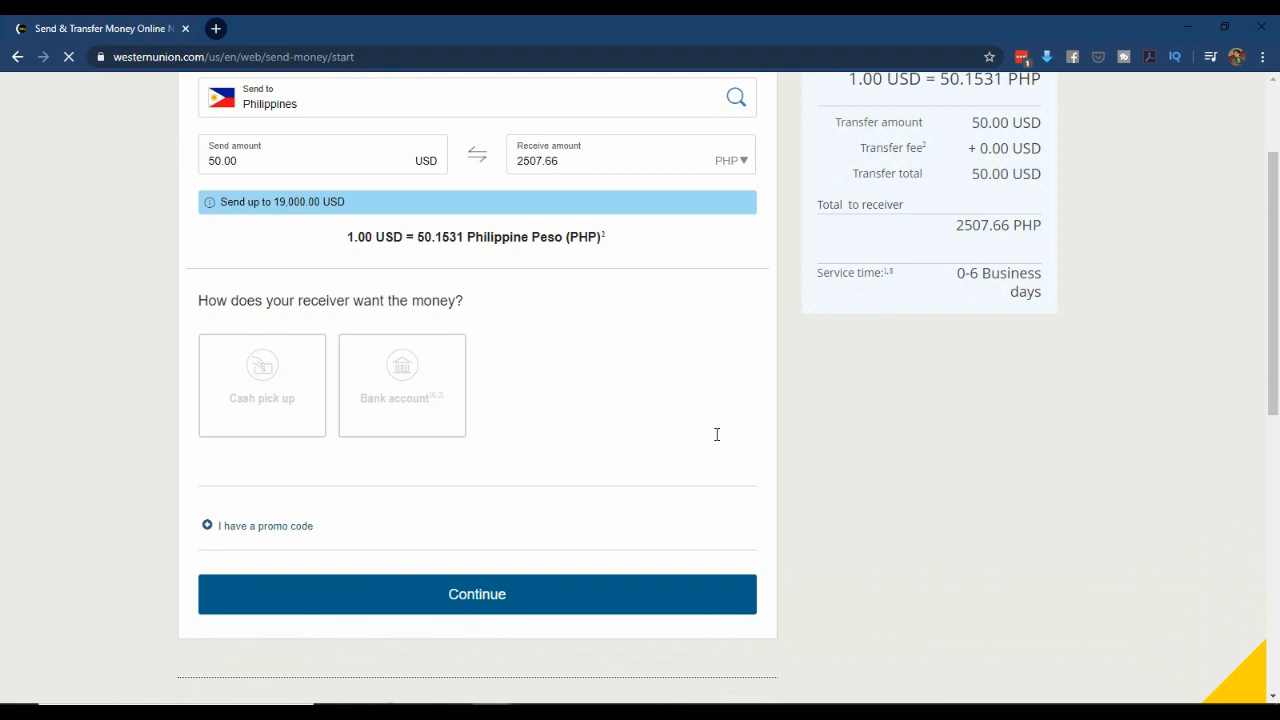
{"action": "left_click", "coordinate": [402, 384]}
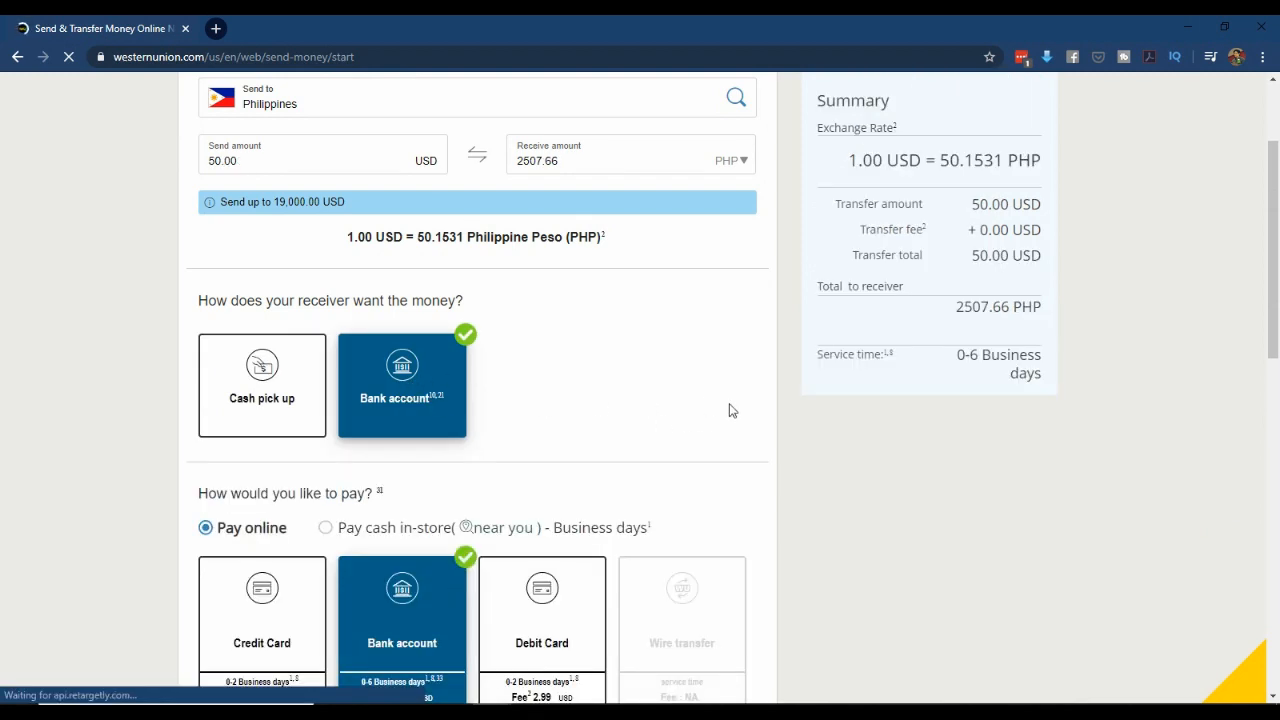
{"action": "mouse_move", "coordinate": [418, 400]}
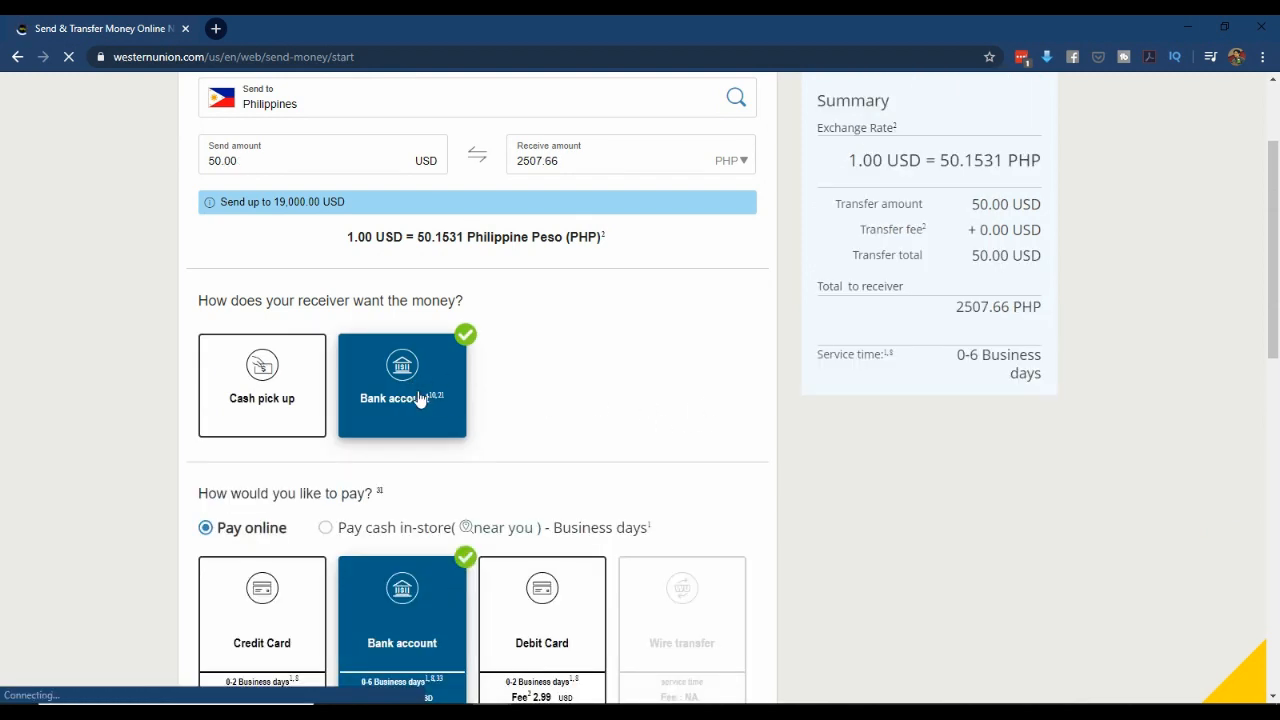
{"action": "scroll", "scroll_direction": "down", "scroll_amount": 3}
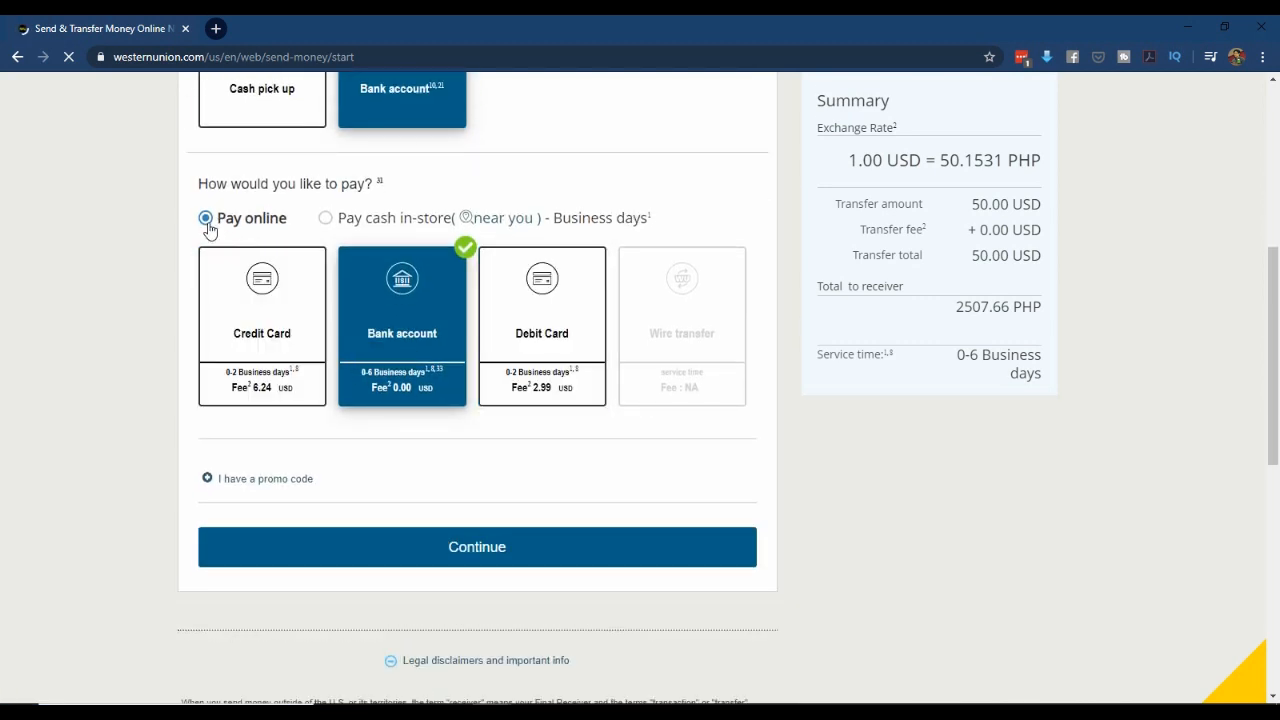
{"action": "left_click", "coordinate": [476, 548]}
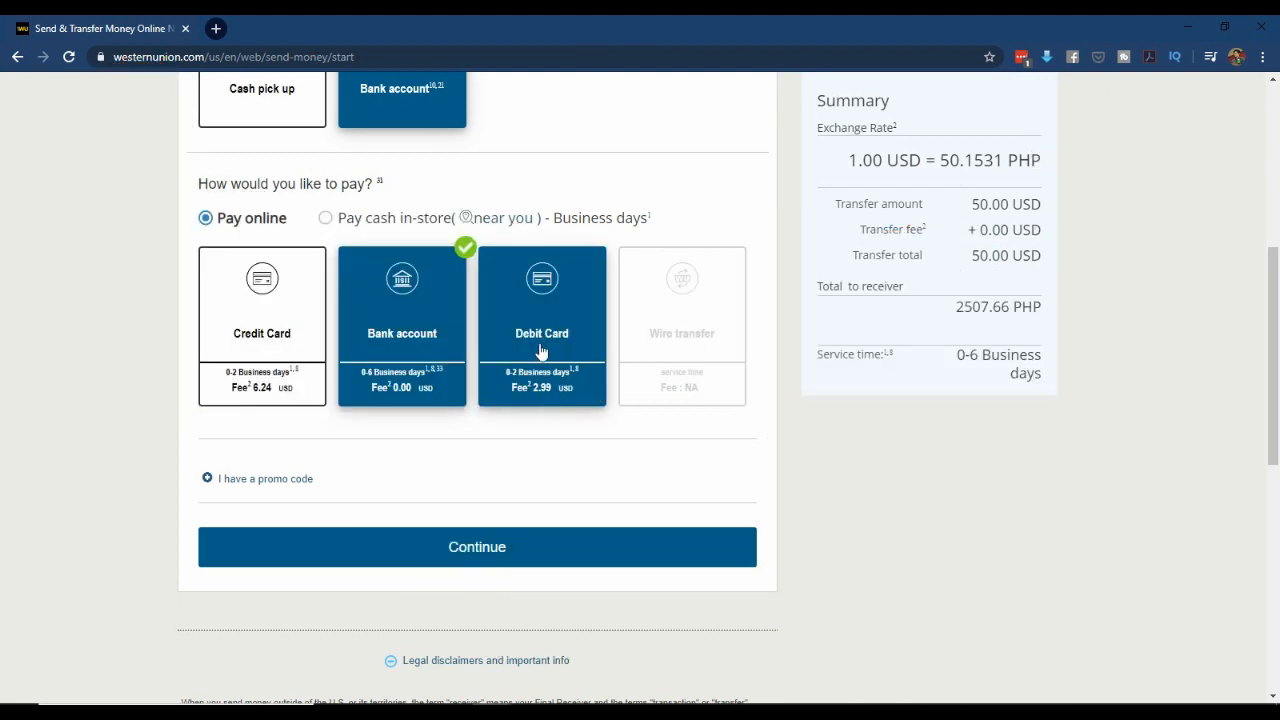
- Select Debit Card payment and continue to the review showing a 52.99 USD total
{"action": "left_click", "coordinate": [540, 324]}
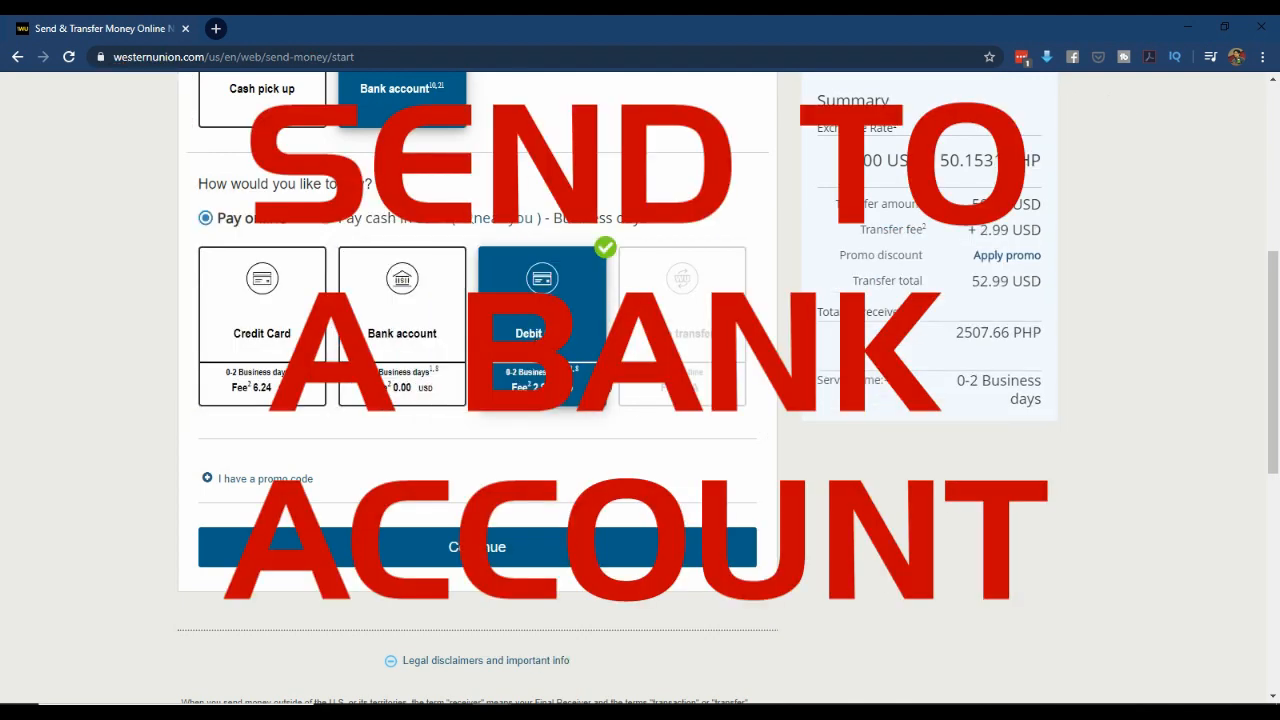
{"action": "mouse_move", "coordinate": [756, 498]}
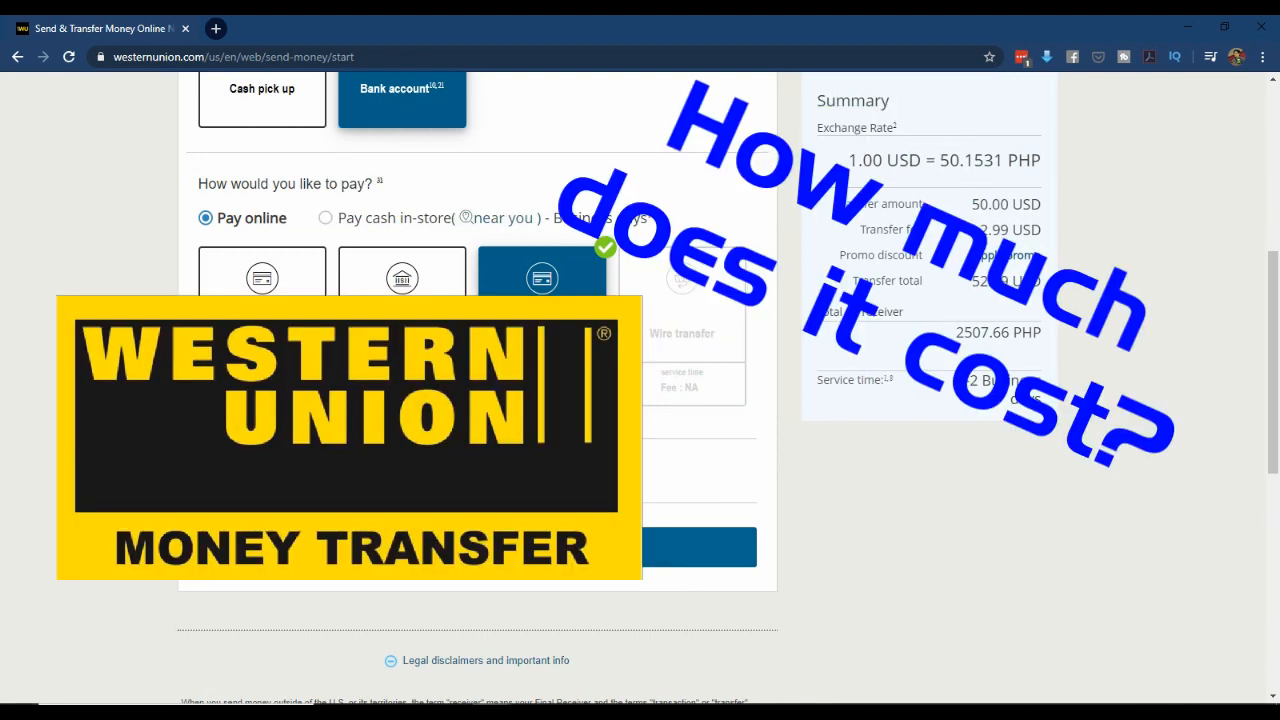
{"action": "left_click", "coordinate": [700, 548]}
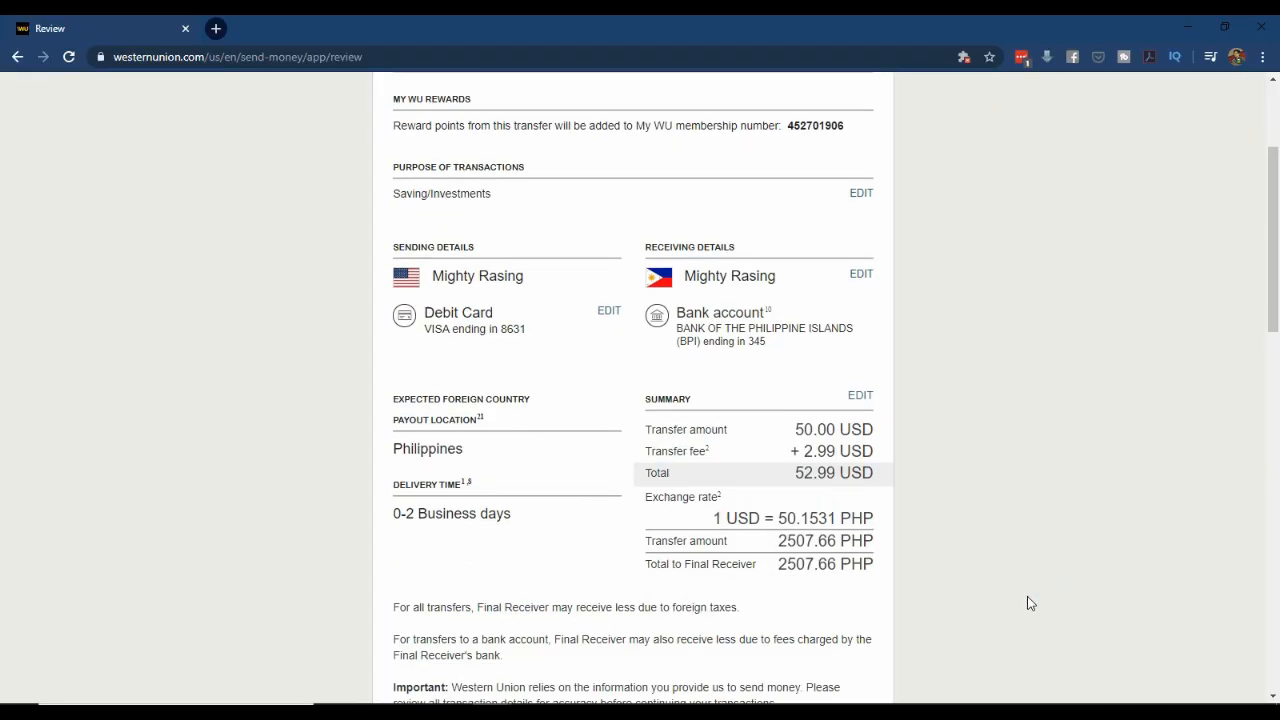
- Confirm the transfer and view the receipt with tracking number, 52.99 USD total, 2507.66 PHP
{"action": "scroll", "scroll_direction": "down", "scroll_amount": 3}
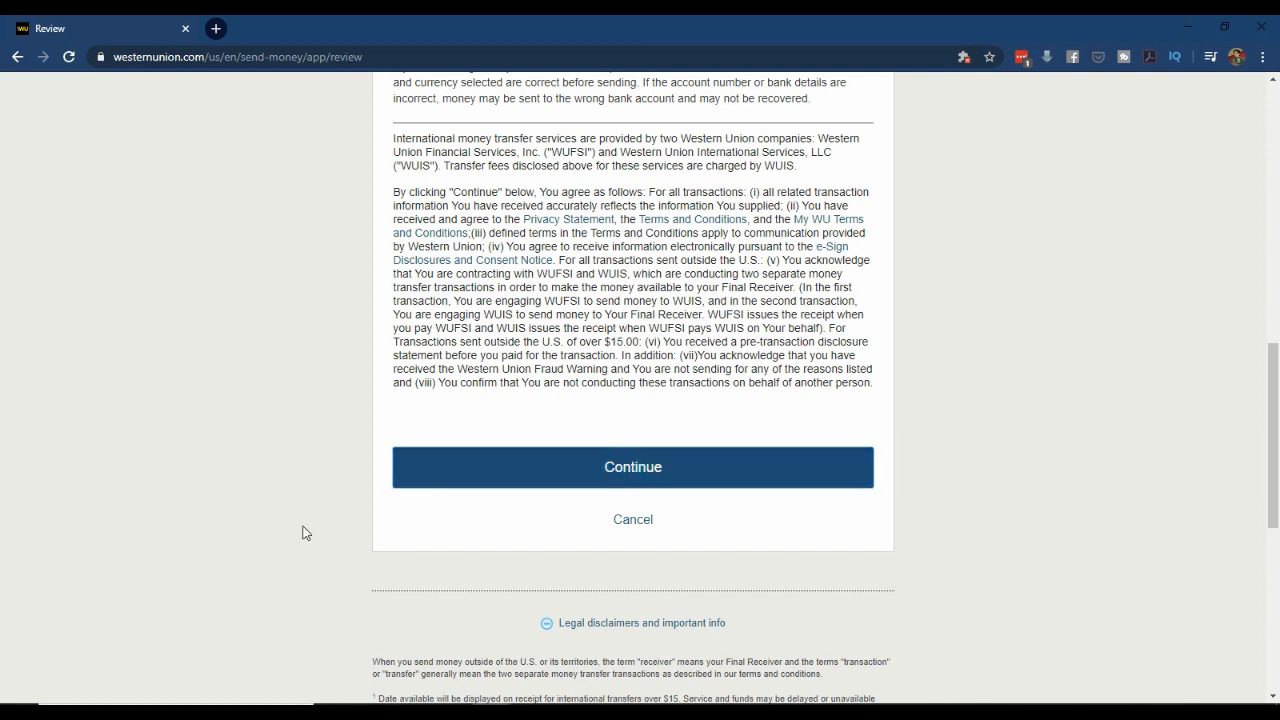
{"action": "left_click", "coordinate": [632, 468]}
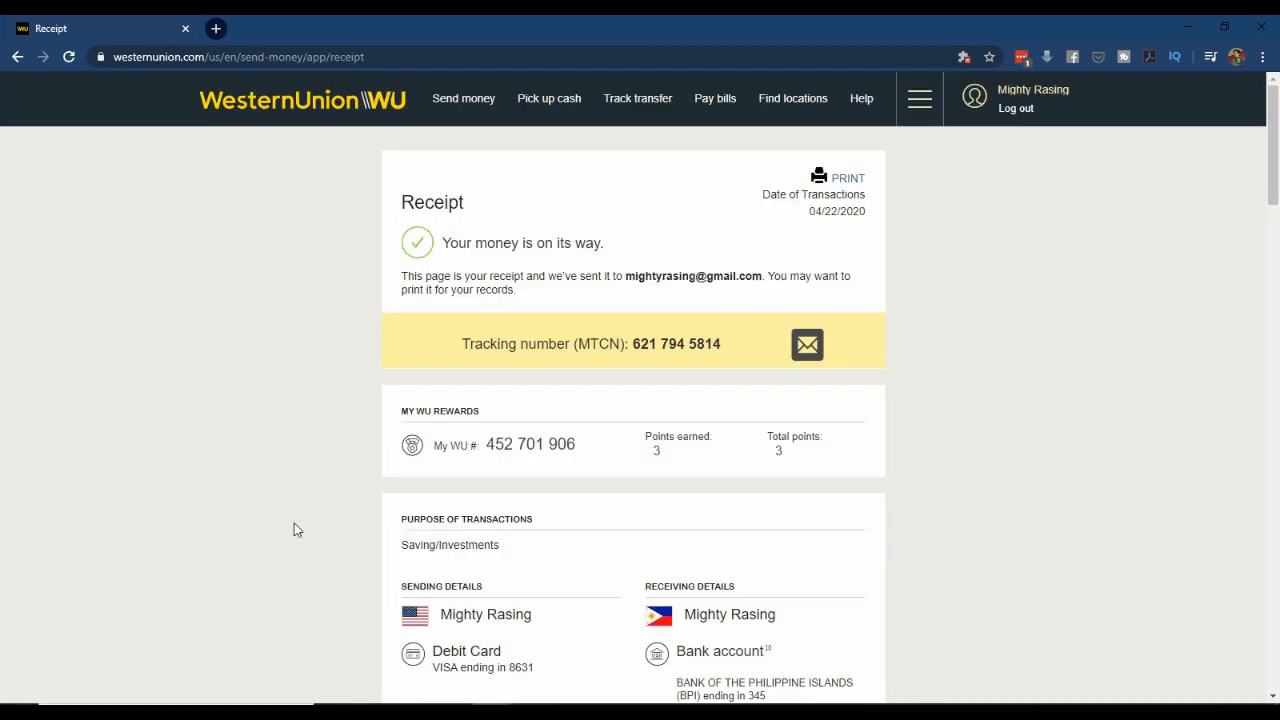
{"action": "scroll", "scroll_direction": "down", "scroll_amount": 3}
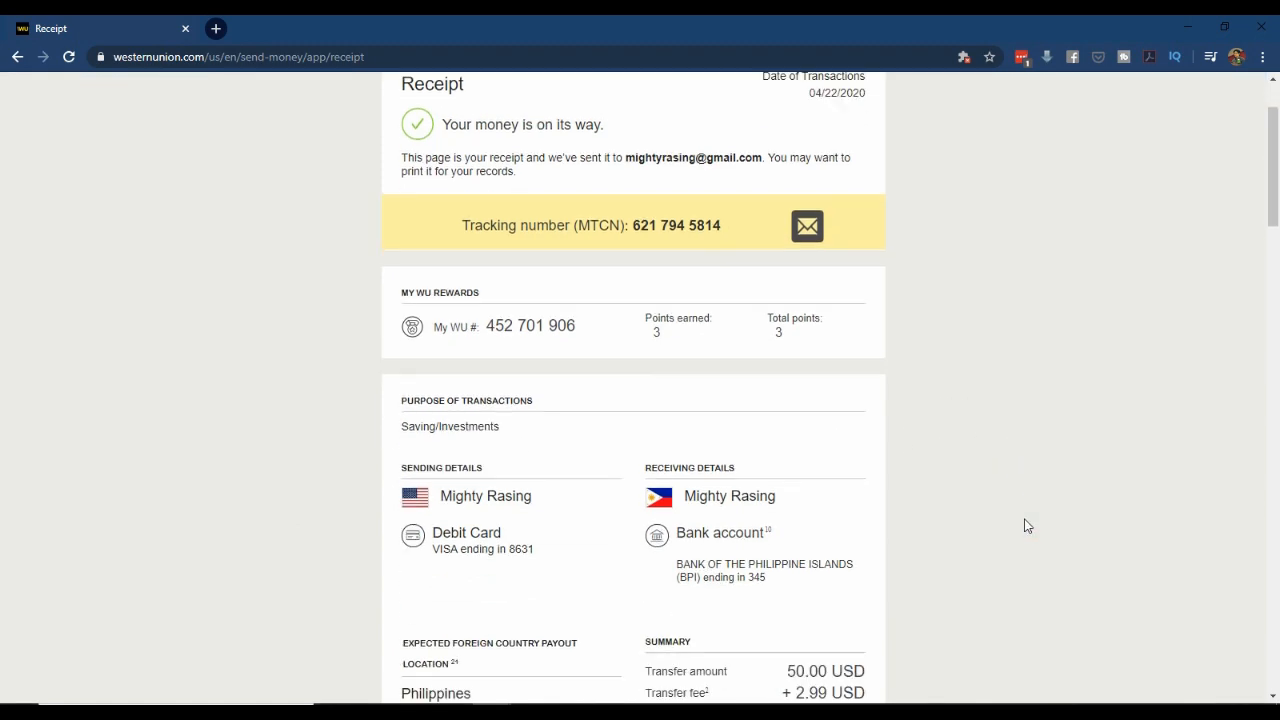
{"action": "scroll", "scroll_direction": "down", "scroll_amount": 3}
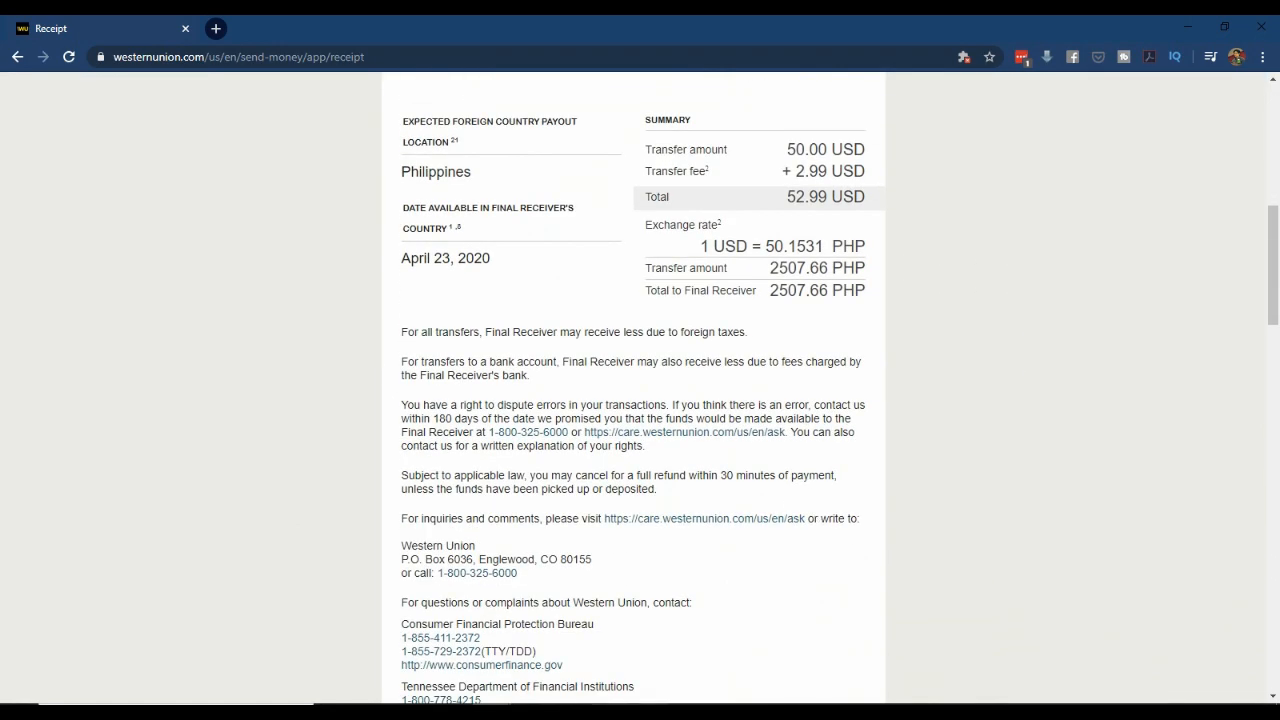